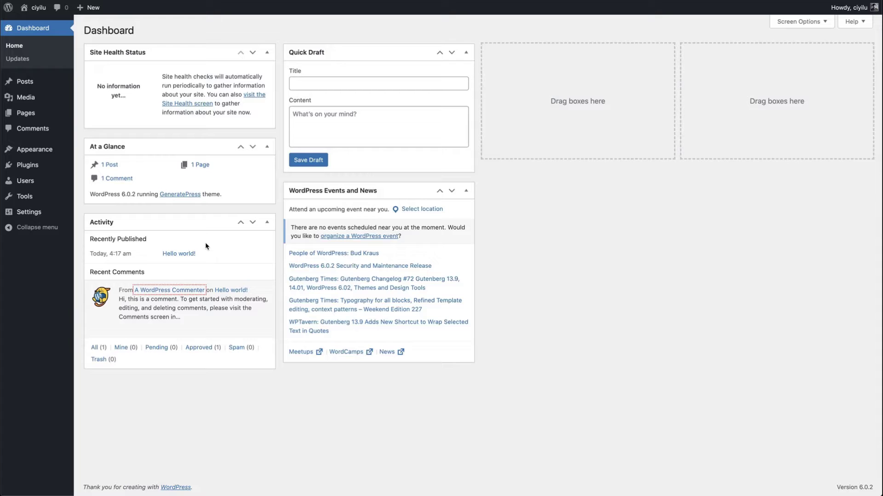
pyautogui.moveTo(163, 218)
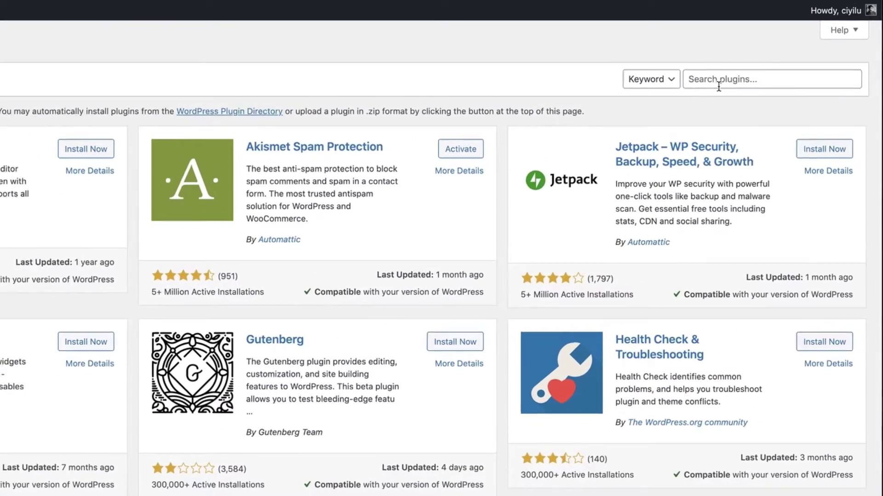
# Step: Search for 'Ultimate Blocks', then install and activate the Ultimate Blocks – Gutenberg Blocks plugin
pyautogui.write('U')
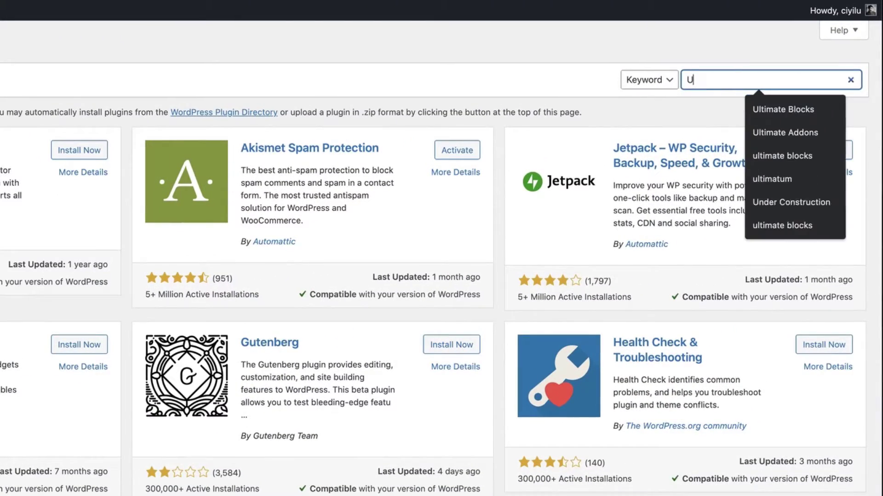
pyautogui.click(783, 110)
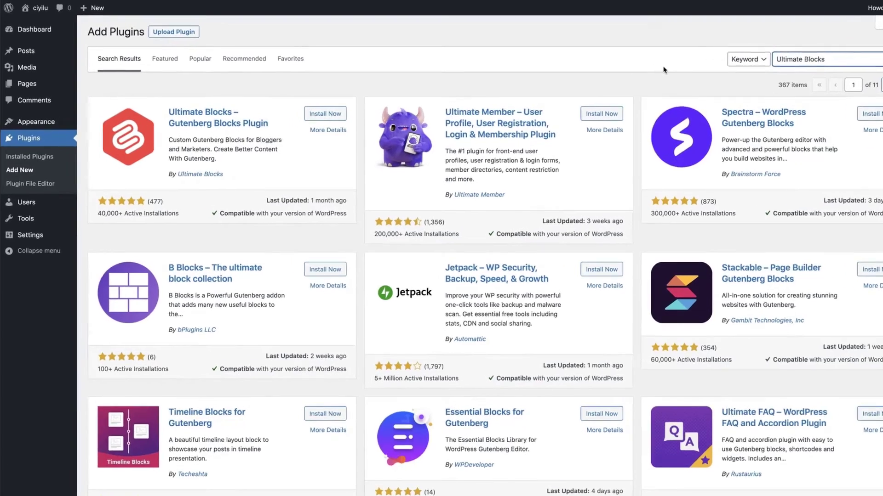
pyautogui.click(325, 113)
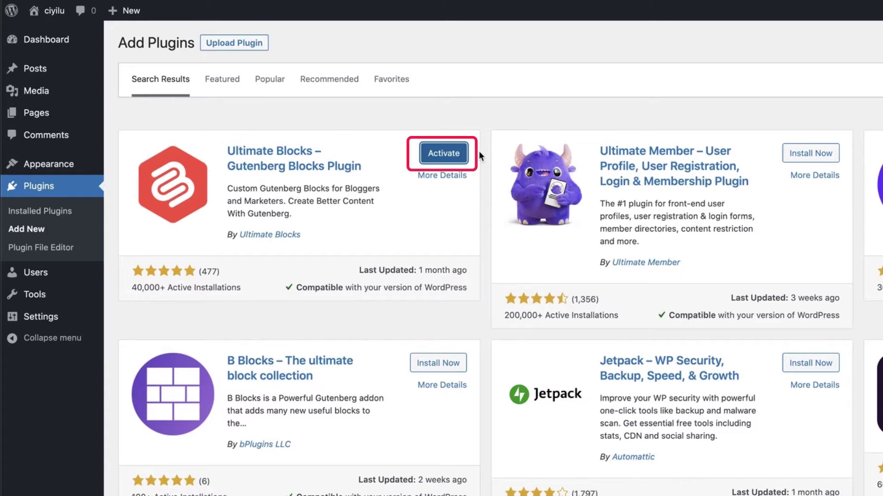
pyautogui.click(443, 153)
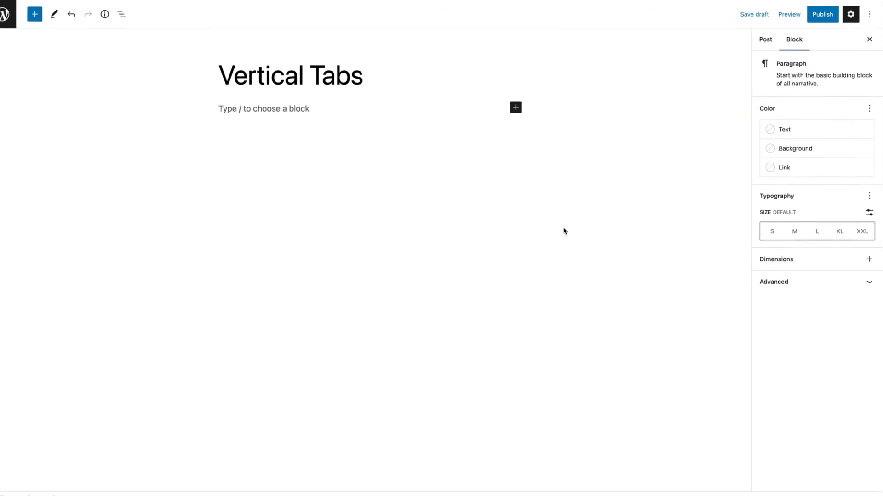
# Step: Insert an Ultimate Blocks Tabbed Content block into the Vertical Tabs post
pyautogui.click(515, 108)
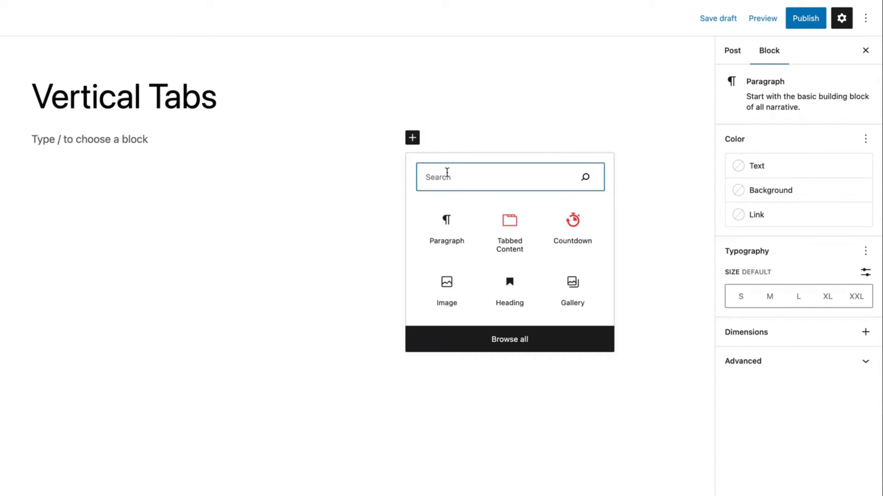
pyautogui.write('Tabbed Content')
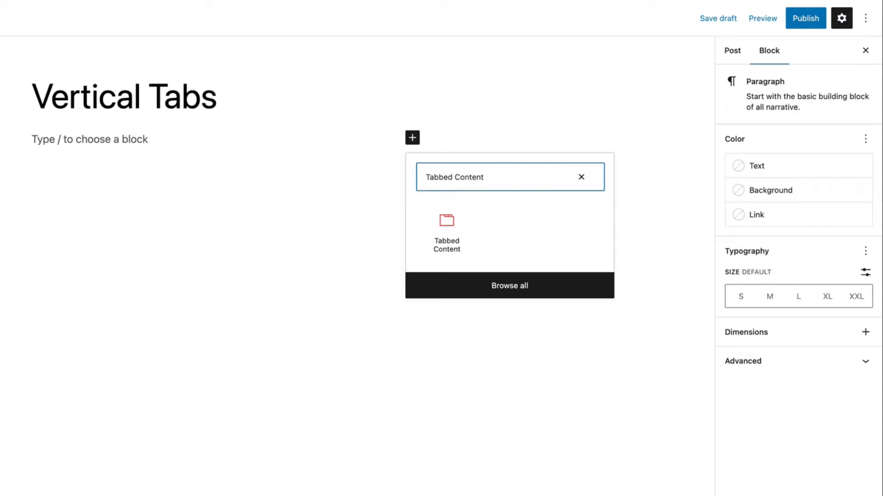
pyautogui.moveTo(446, 231)
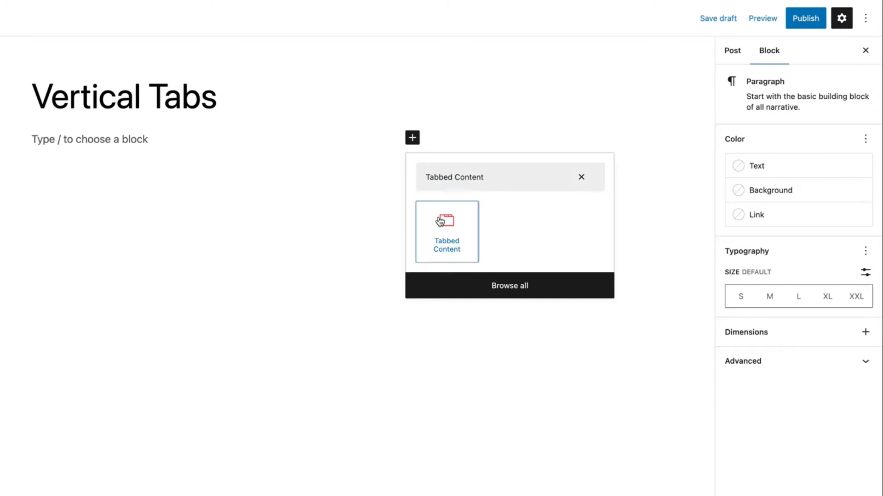
pyautogui.click(447, 231)
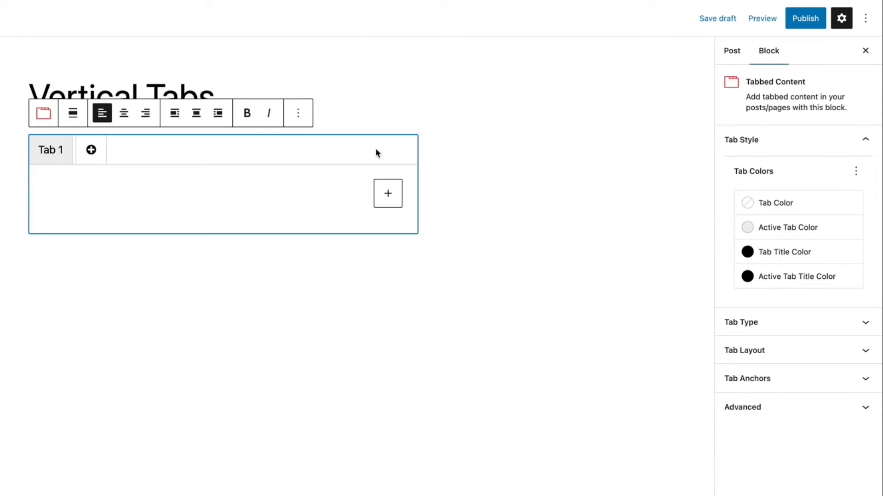
# Step: Set the Tabbed Content block's Tab Layout display option to Vertical
pyautogui.click(743, 350)
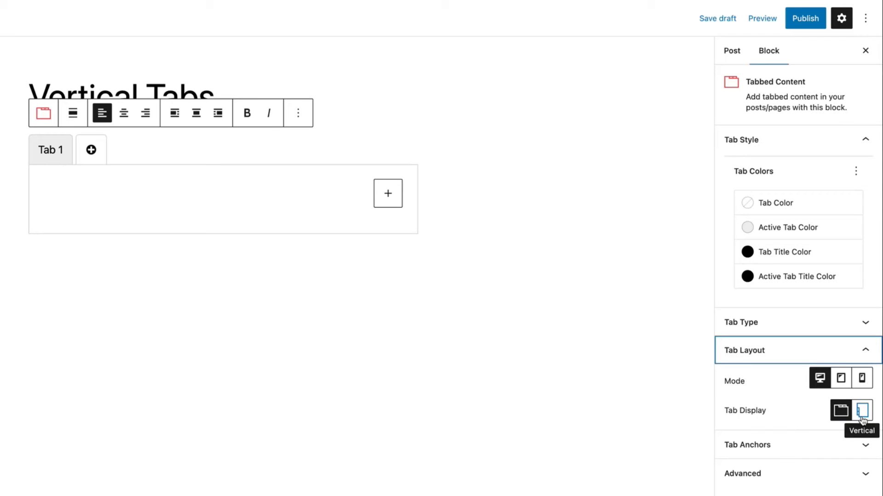
pyautogui.click(862, 410)
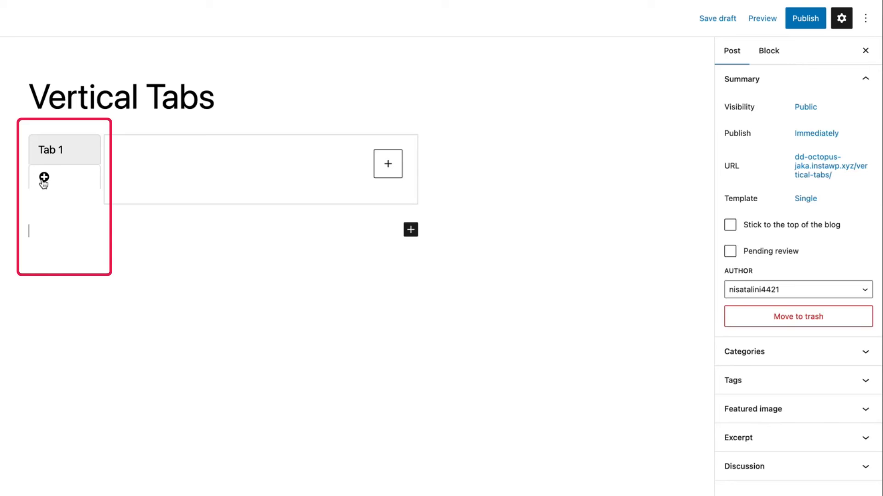
# Step: Add Tabs 2 and 3, and fill Tab 1's panel with 'Your content goes here'
pyautogui.click(44, 179)
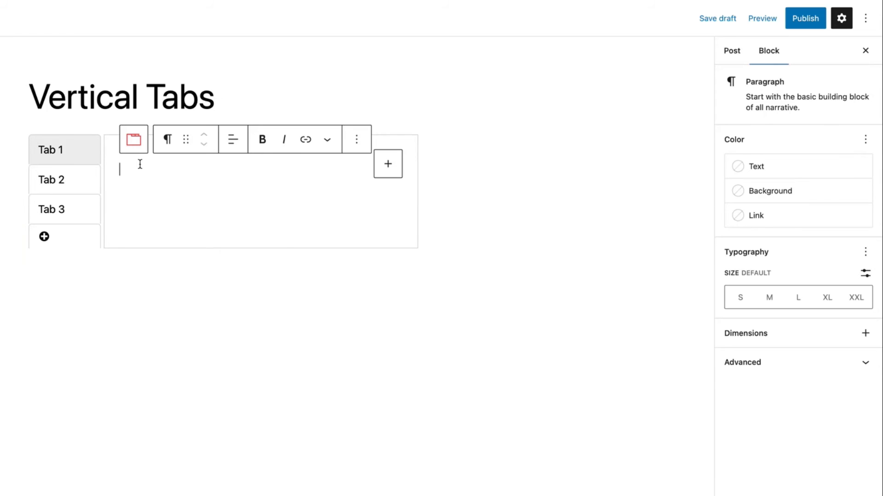
pyautogui.write('Your content')
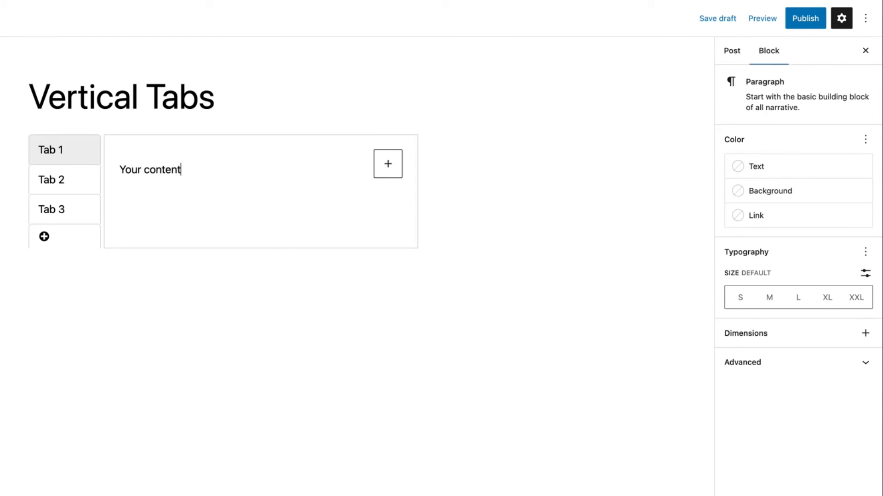
pyautogui.write('goes here')
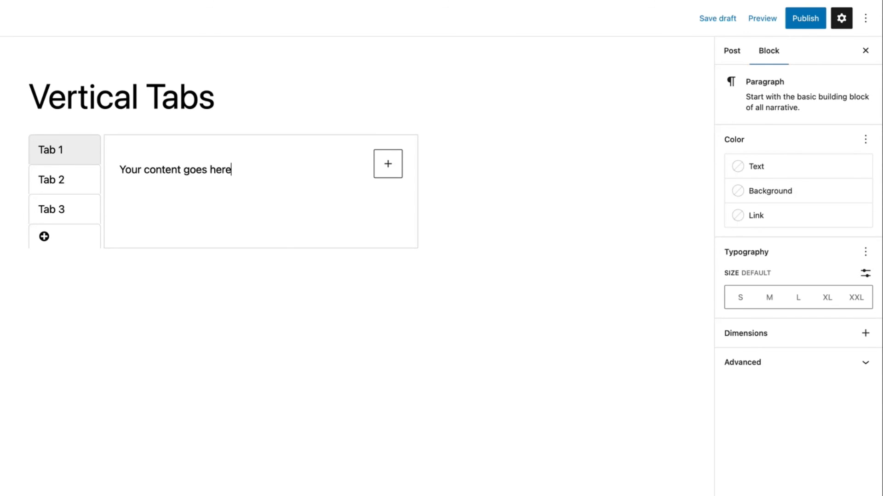